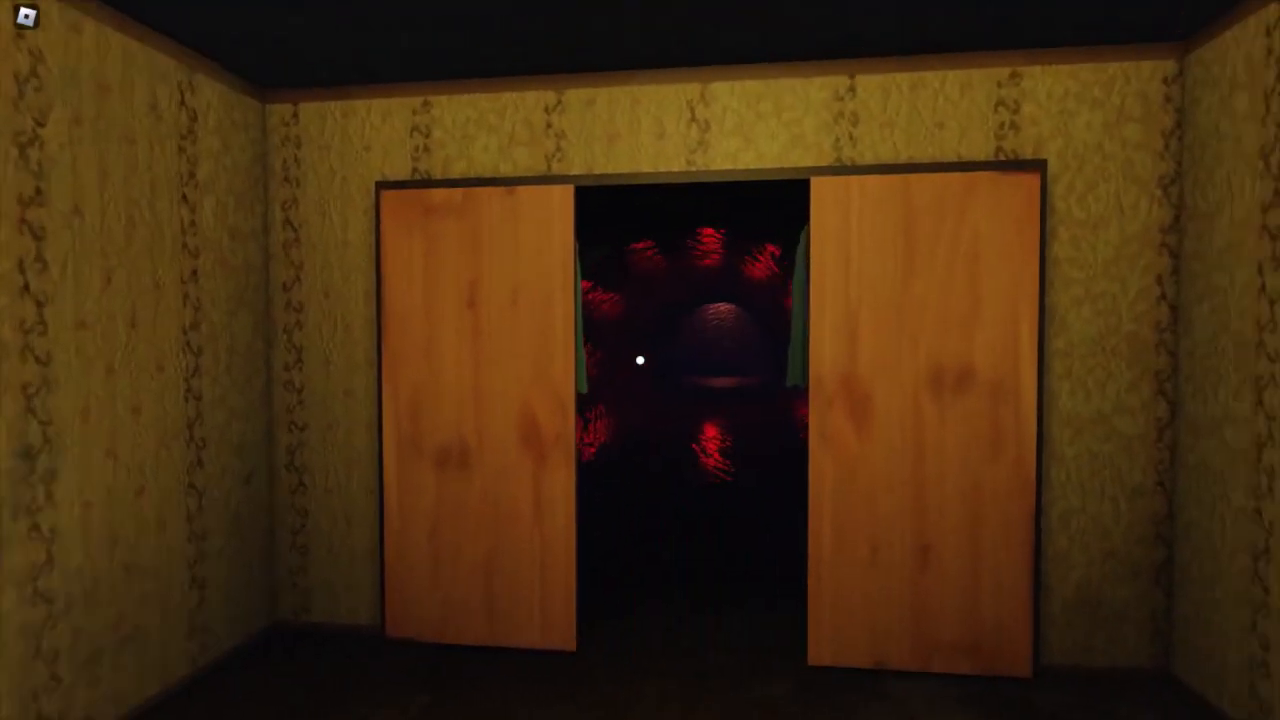
{"action": "mouse_move", "coordinate": [640, 360]}
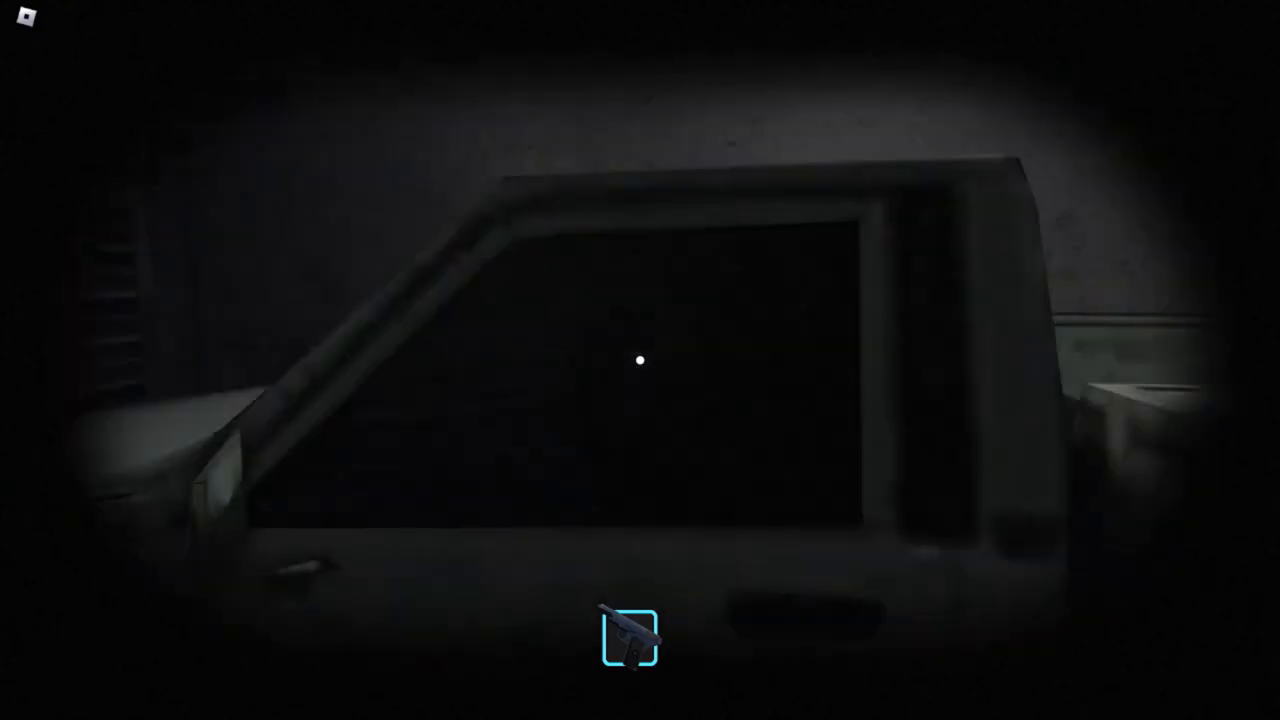
{"action": "mouse_move", "coordinate": [640, 360]}
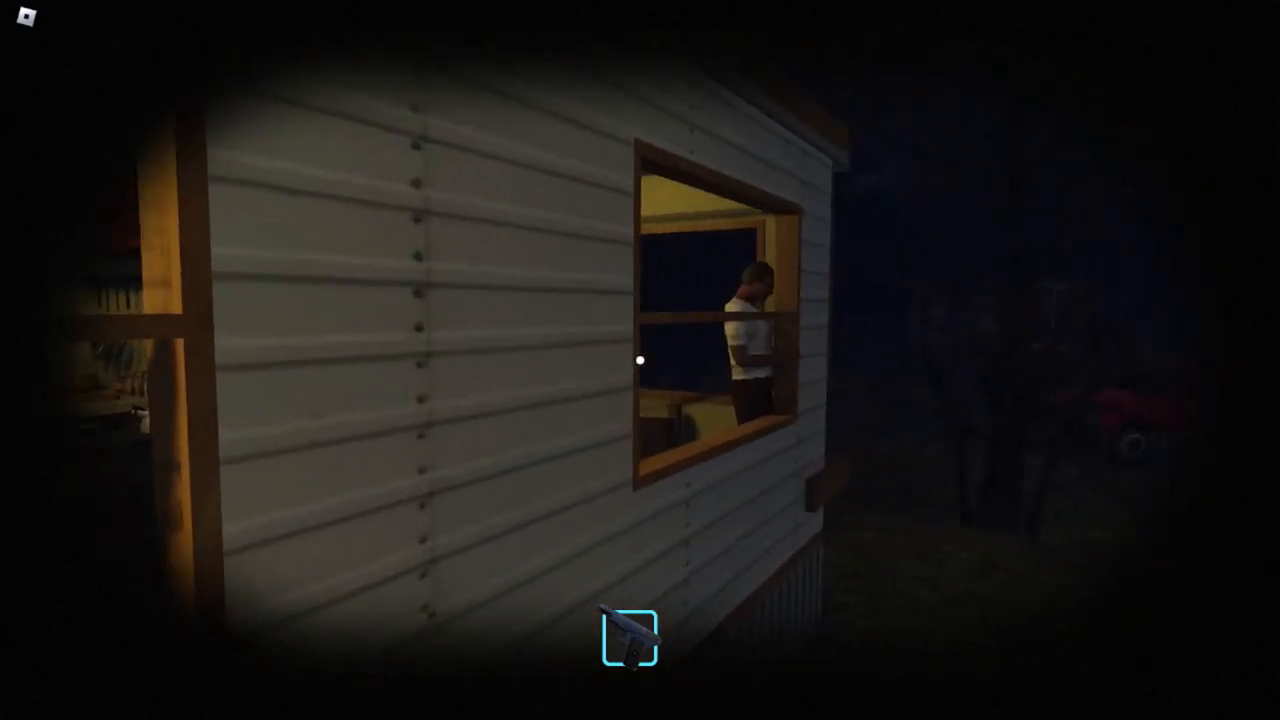
{"action": "mouse_move", "coordinate": [640, 360]}
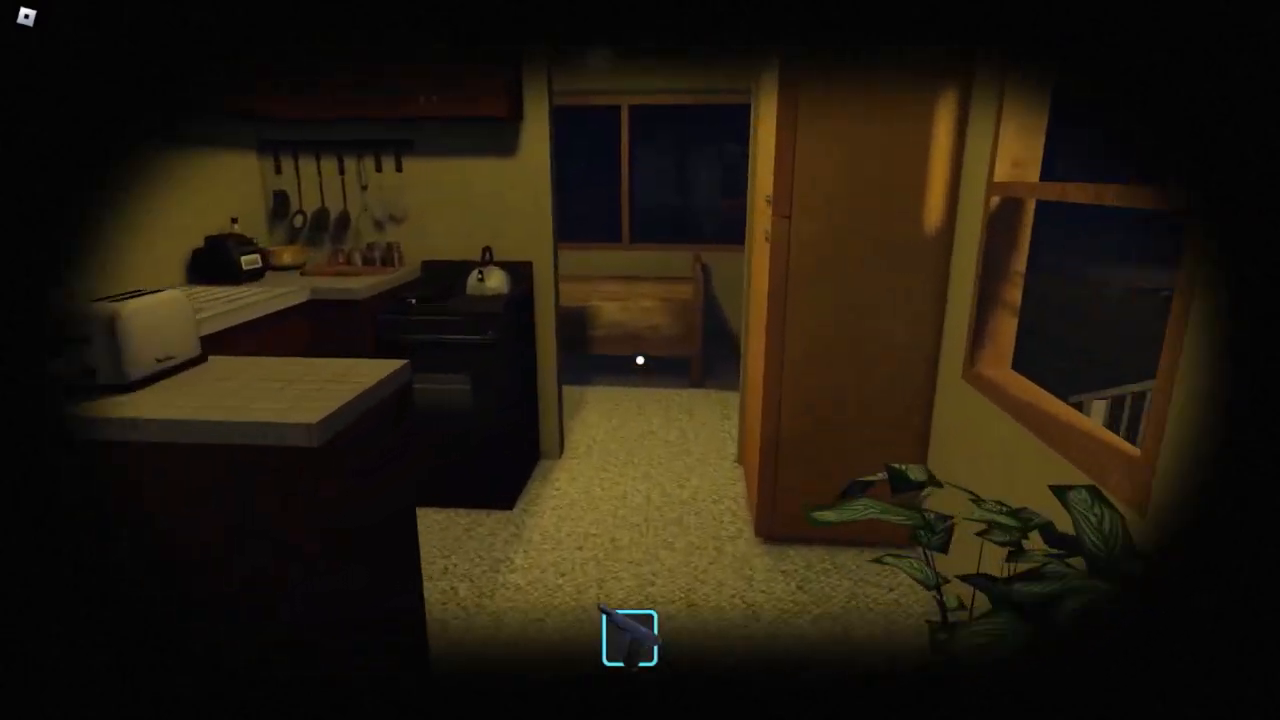
{"action": "mouse_move", "coordinate": [640, 360]}
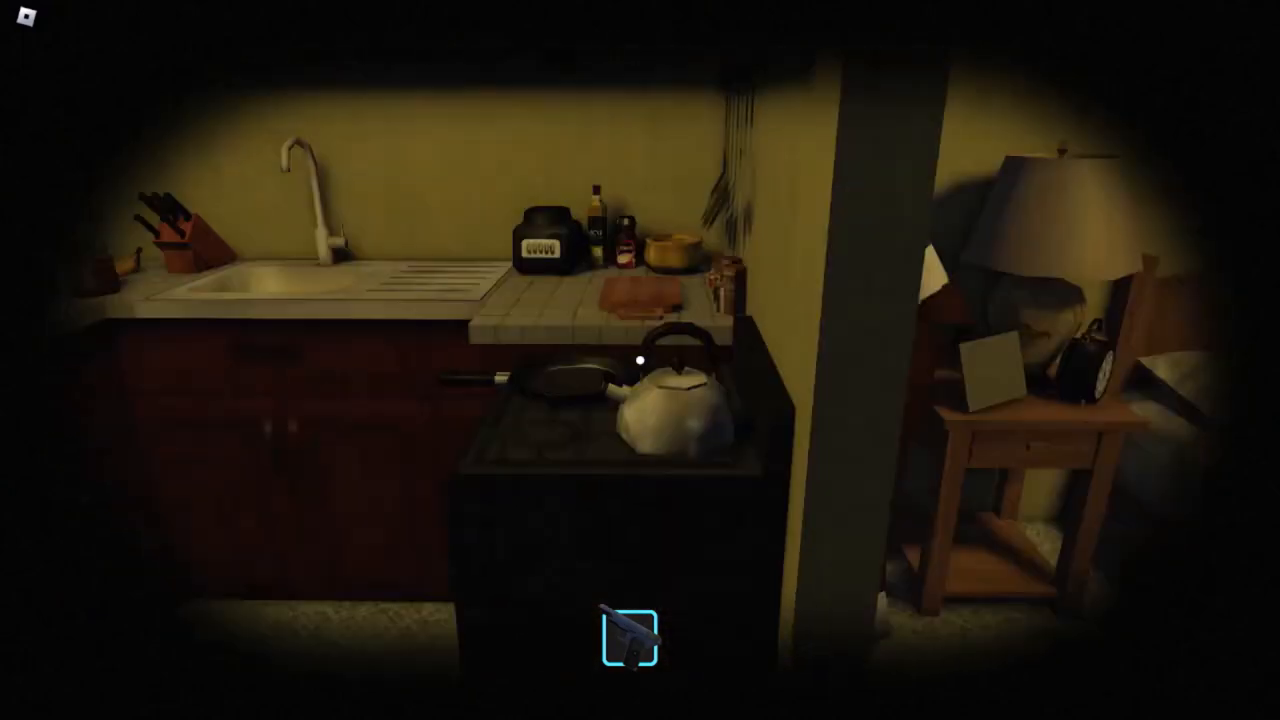
{"action": "mouse_move", "coordinate": [640, 360]}
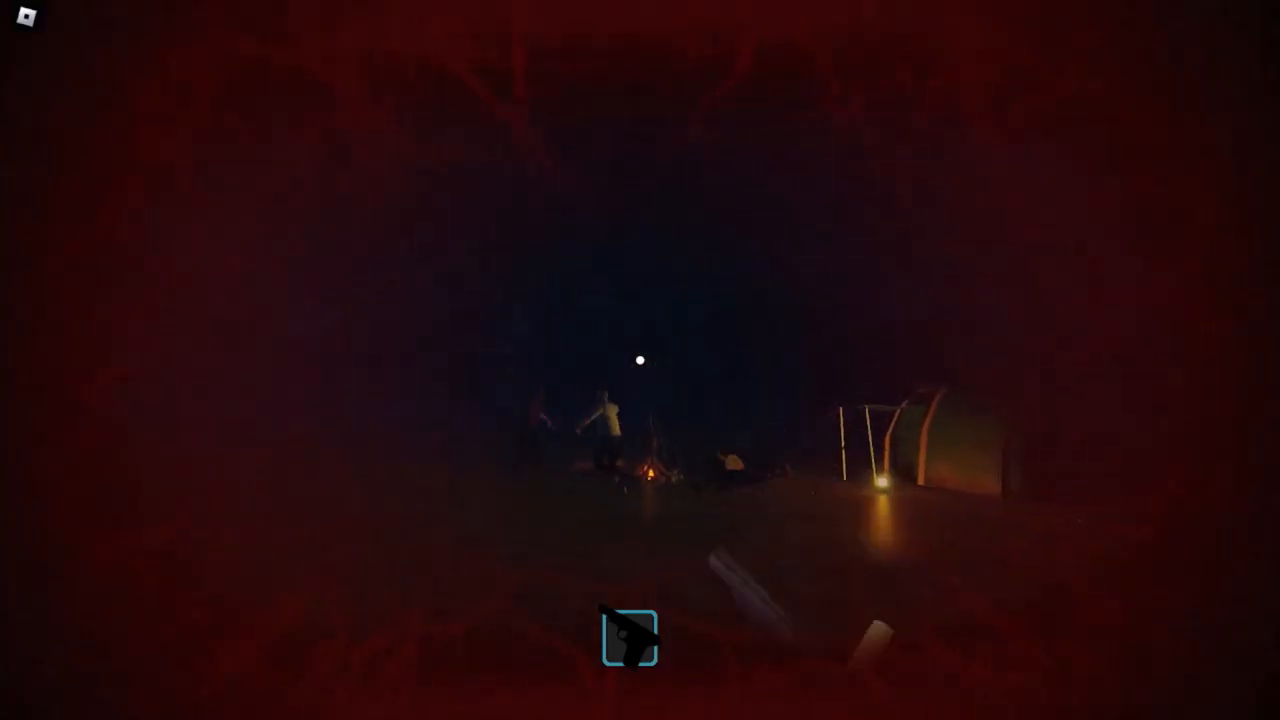
Interact with the Hole to reach Ending 2, then return to the game's warning screen.
{"action": "left_click", "coordinate": [640, 360]}
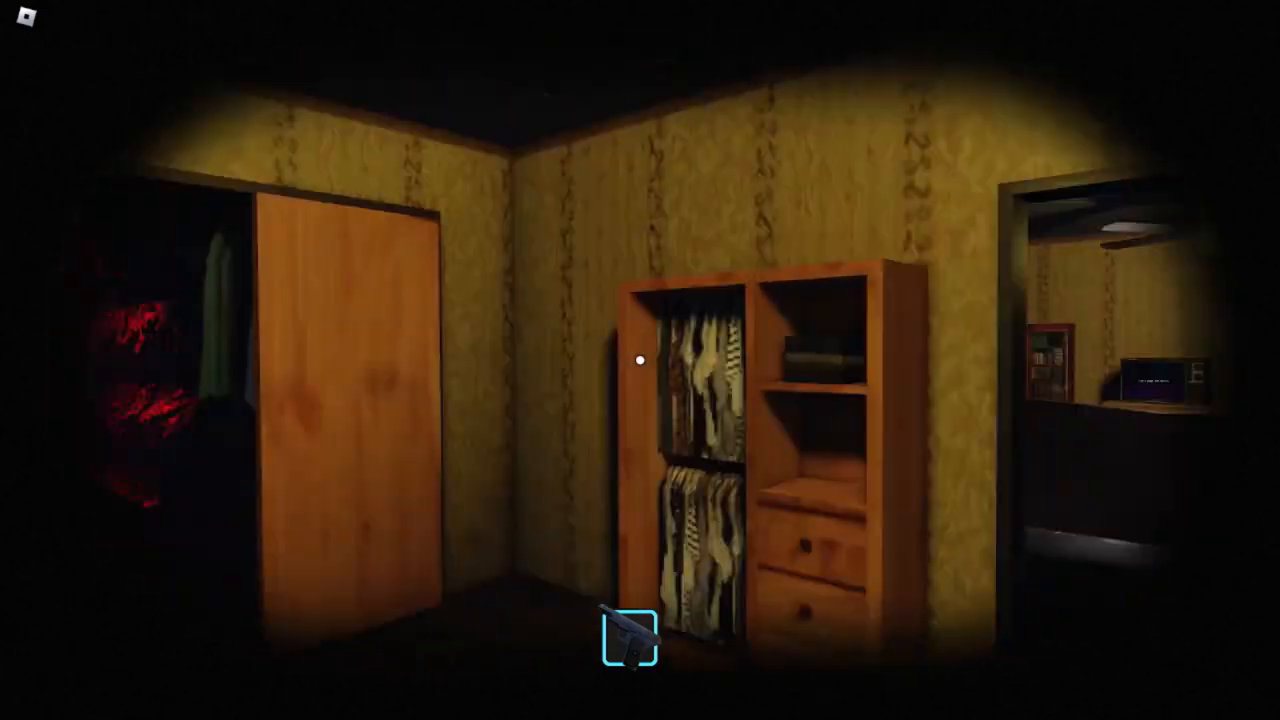
{"action": "mouse_move", "coordinate": [640, 360]}
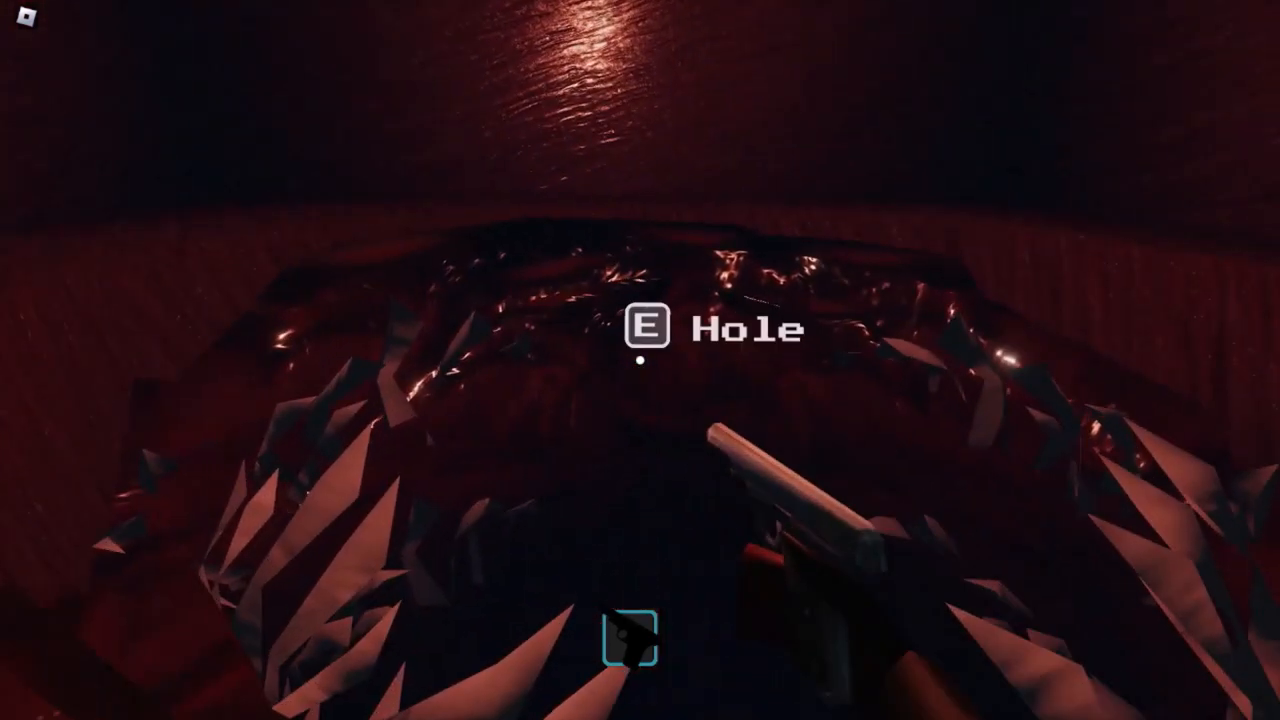
{"action": "key", "text": "e"}
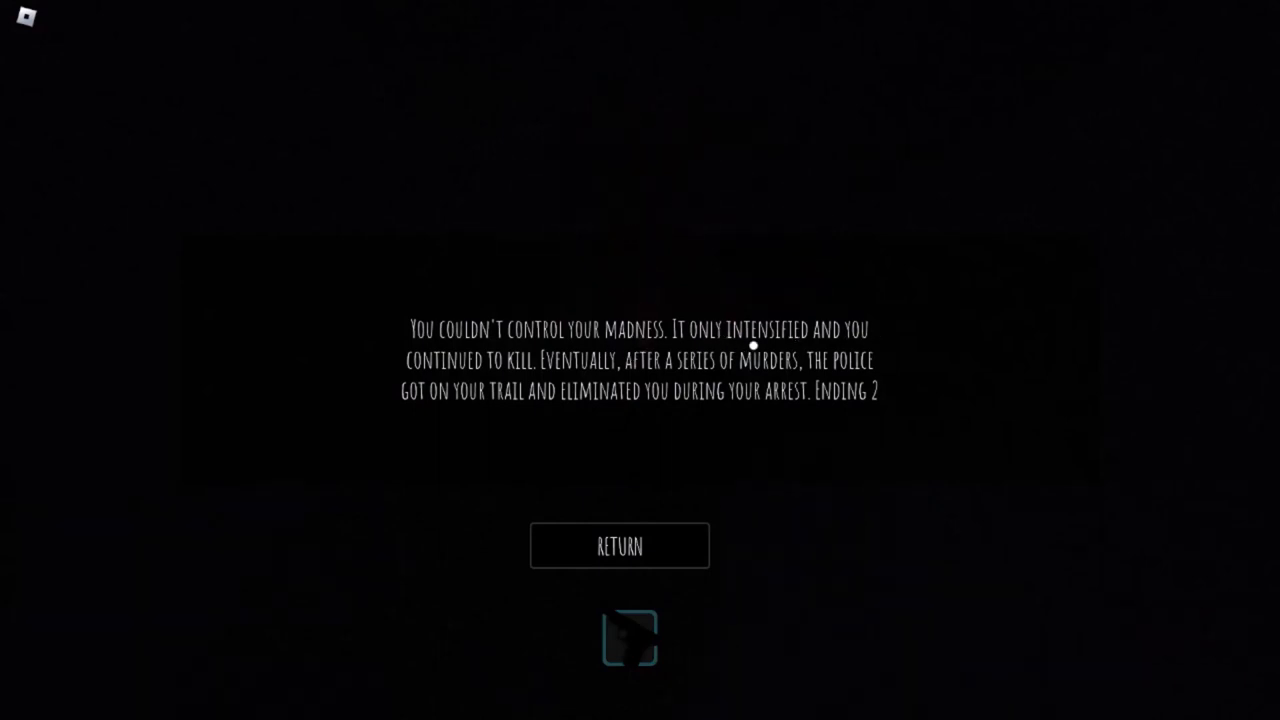
{"action": "mouse_move", "coordinate": [576, 368]}
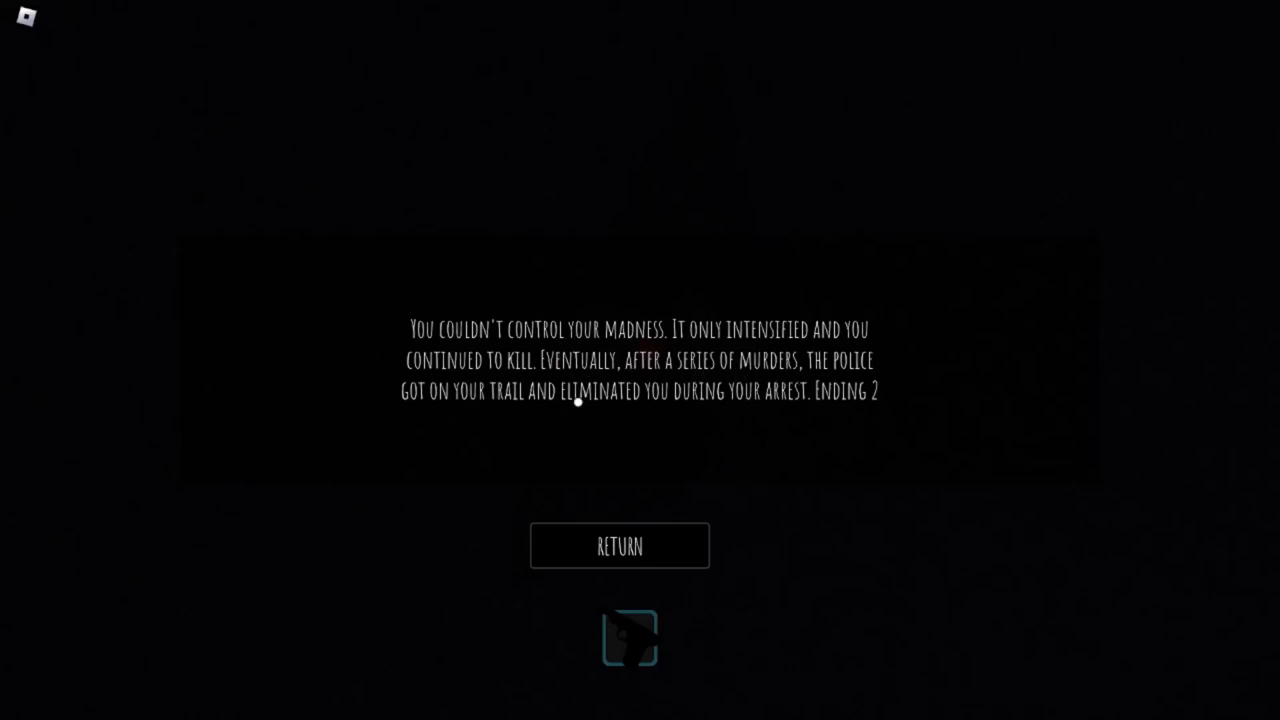
{"action": "left_click", "coordinate": [618, 544]}
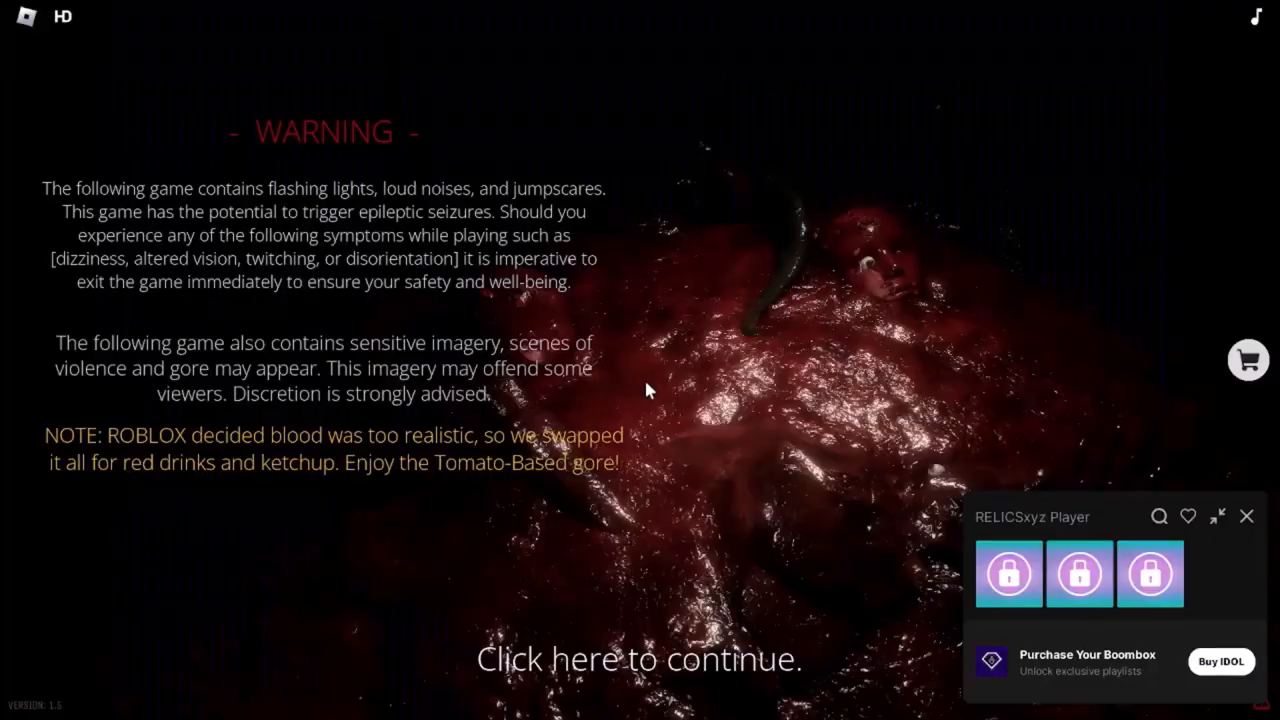